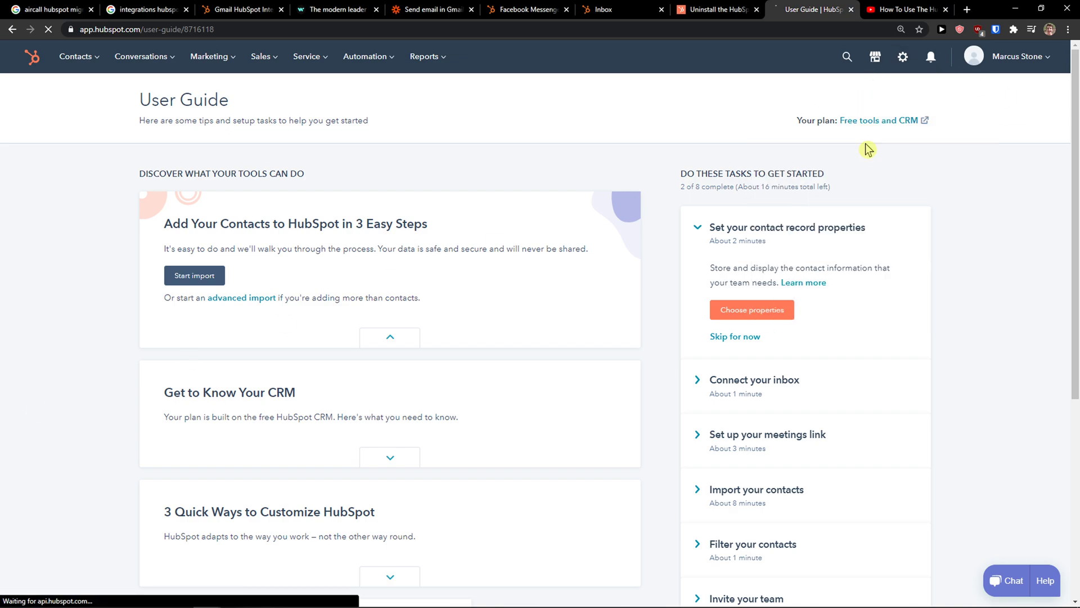
Step: Search the HubSpot App Marketplace for 'hell' to find the HelloSign integration
{"action": "left_click", "coordinate": [875, 56]}
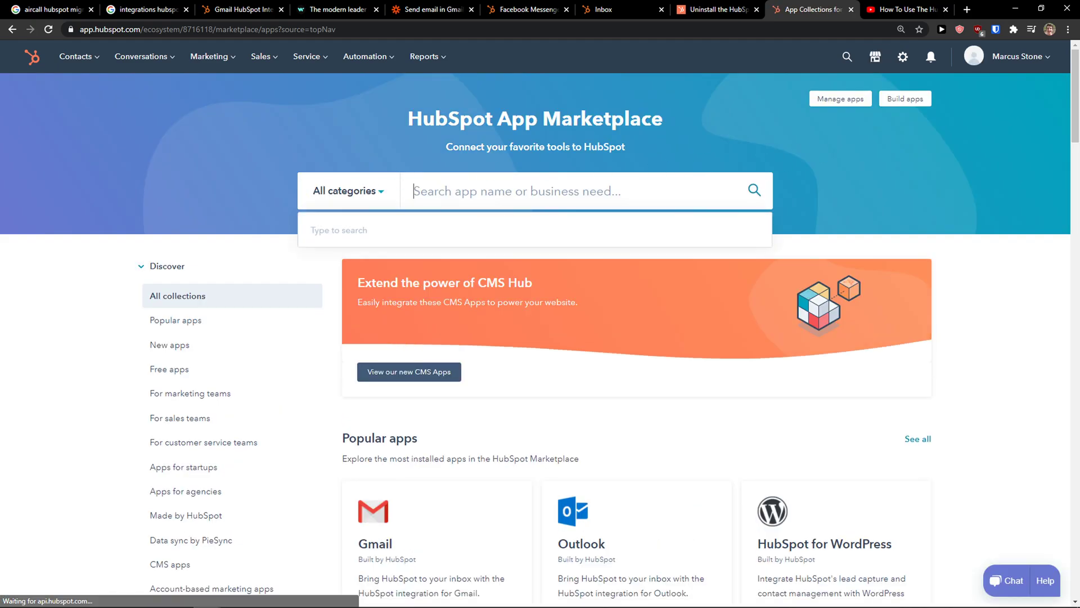
{"action": "type", "text": "hell"}
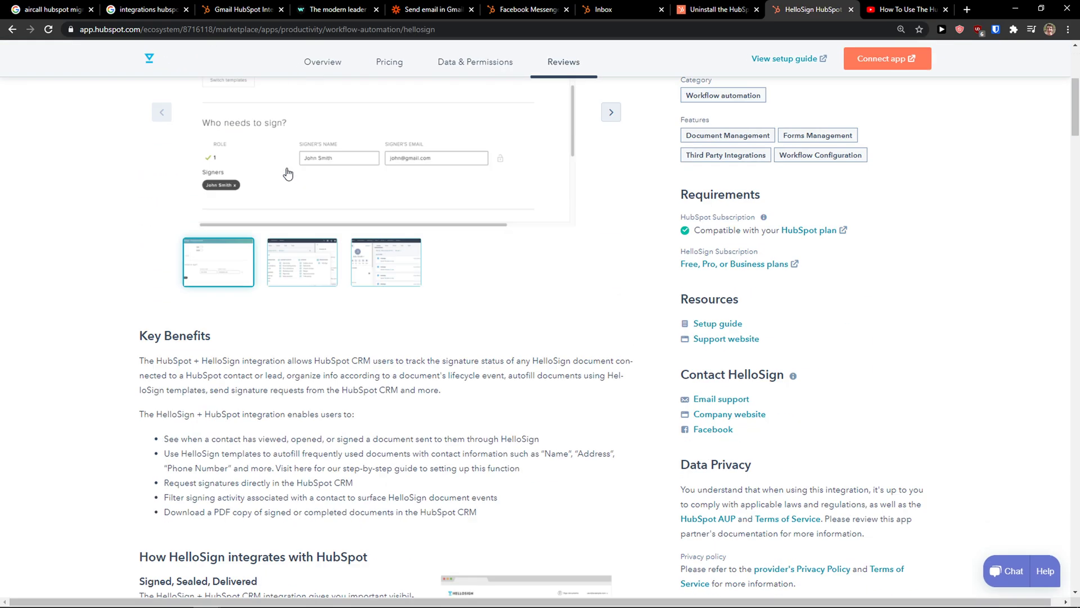
Step: Review the HelloSign listing and its reviews, then move to the My Zaps | Zapier page
{"action": "scroll", "scroll_direction": "down", "scroll_amount": 3}
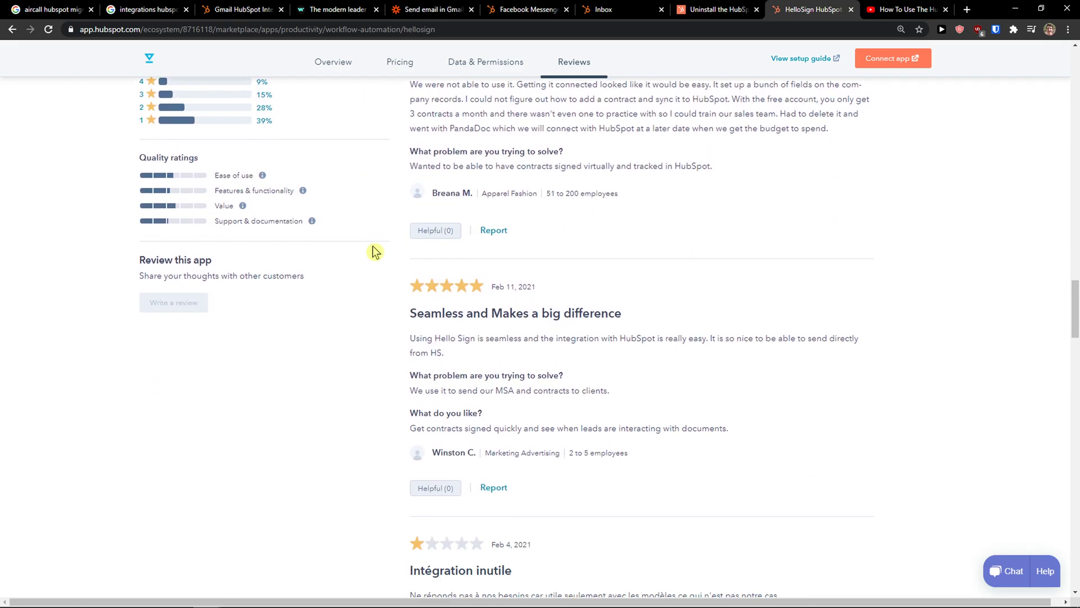
{"action": "scroll", "scroll_direction": "down", "scroll_amount": 3}
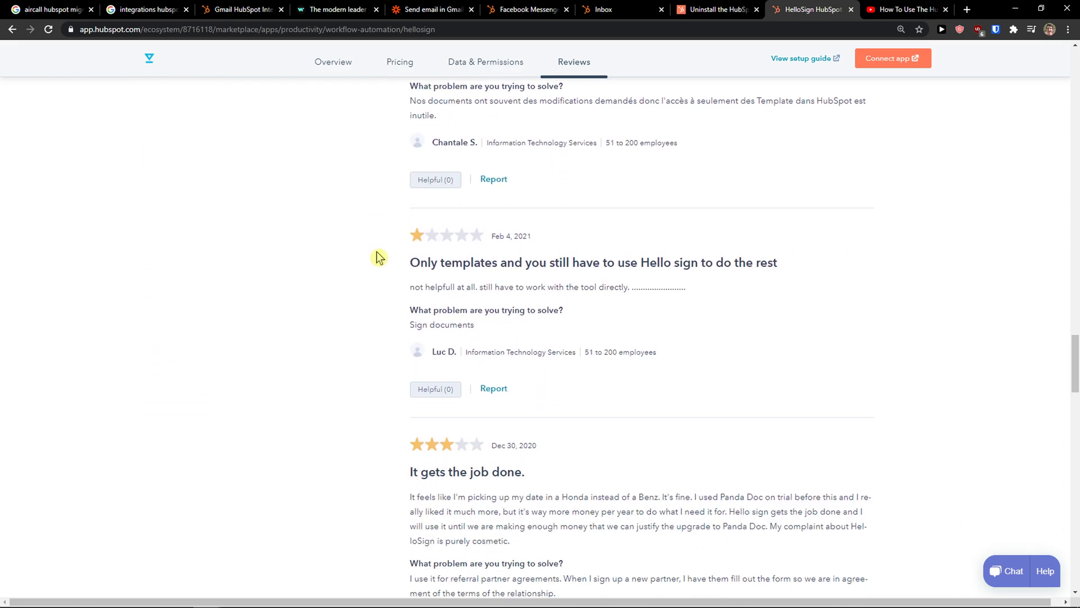
{"action": "scroll", "scroll_direction": "down", "scroll_amount": 3}
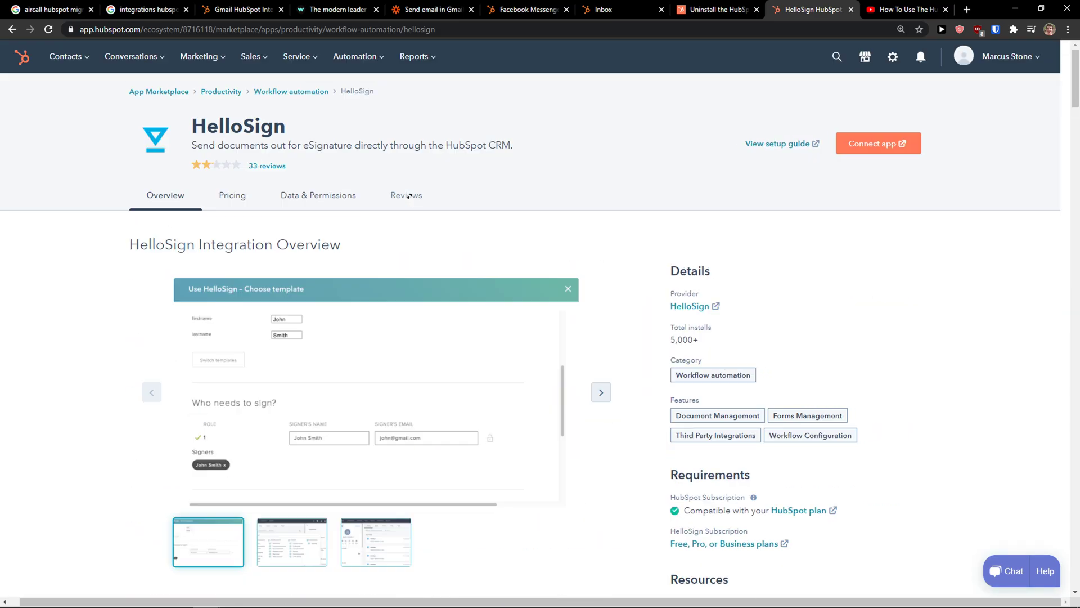
{"action": "left_click", "coordinate": [432, 9]}
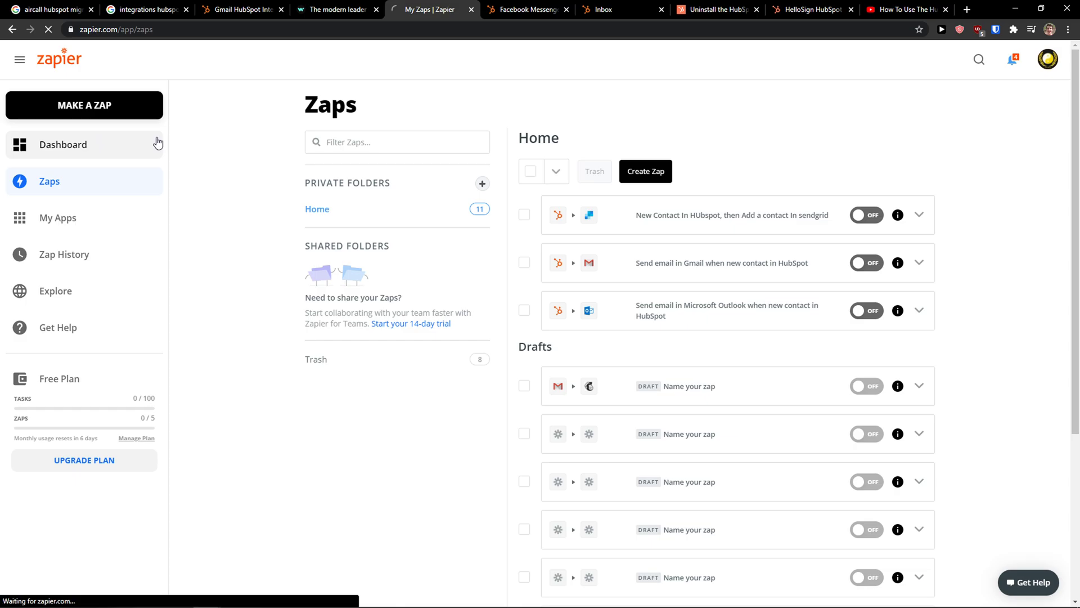
Step: Reach the Zapier Dashboard's 'Create your own workflow' search with the app field cleared
{"action": "left_click", "coordinate": [63, 144]}
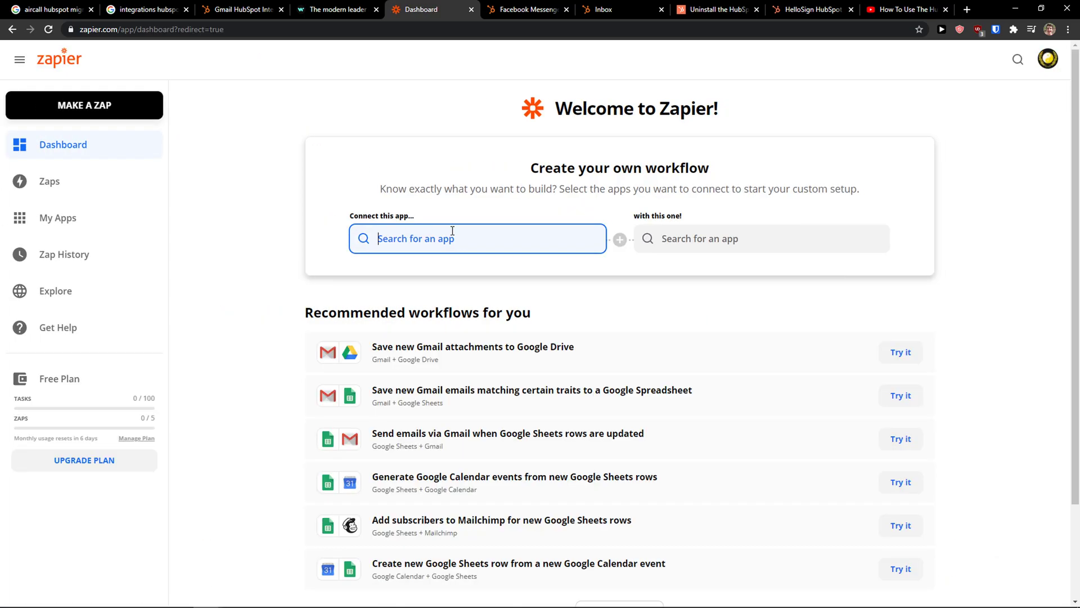
{"action": "type", "text": "hell"}
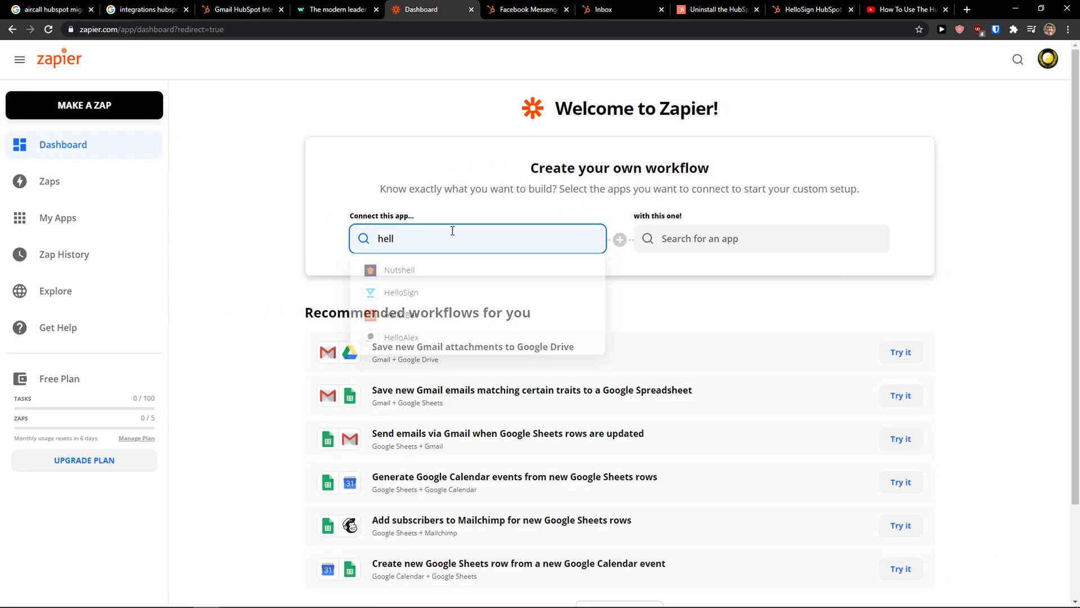
{"action": "key", "text": "Backspace"}
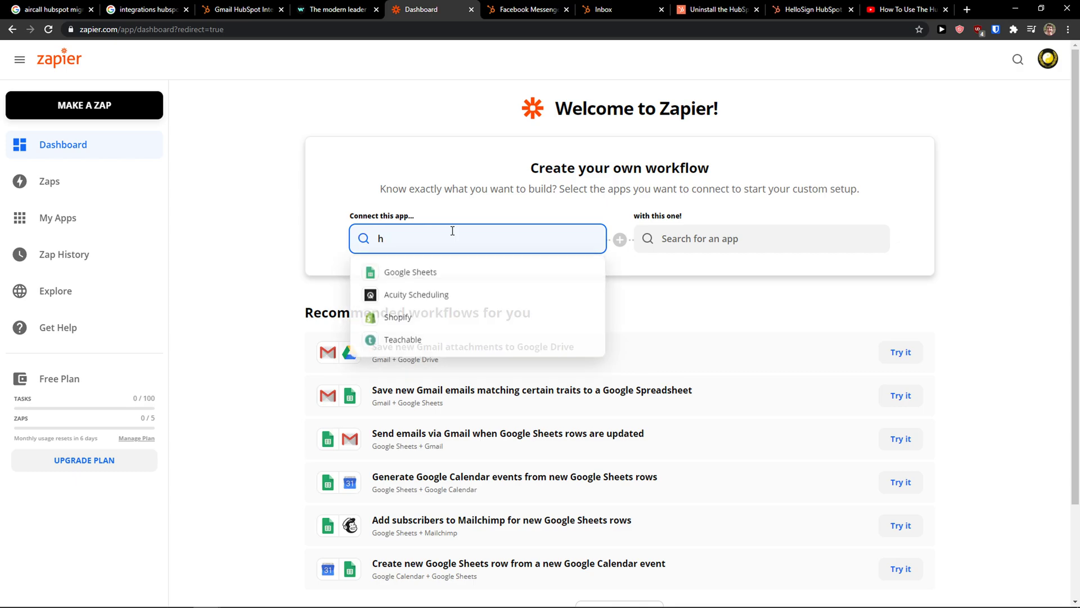
{"action": "left_click", "coordinate": [527, 10]}
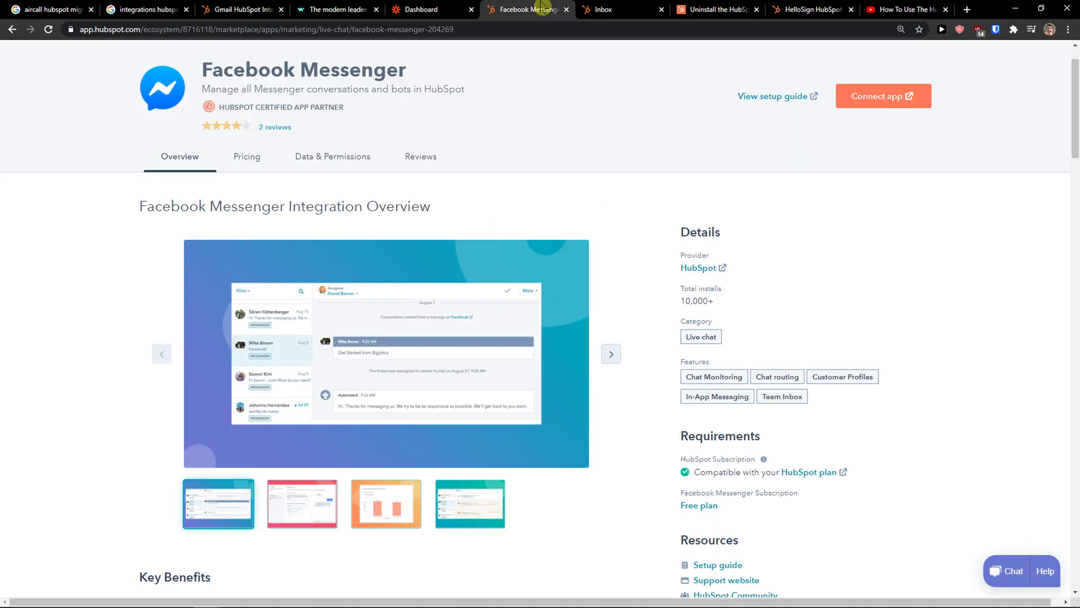
{"action": "left_click", "coordinate": [813, 10]}
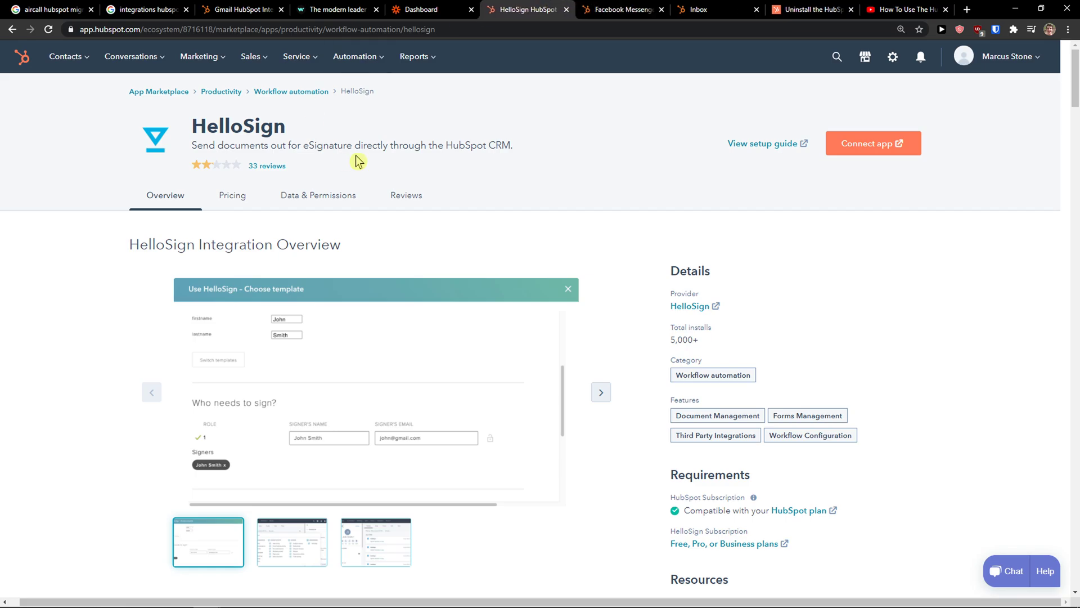
{"action": "mouse_move", "coordinate": [289, 167]}
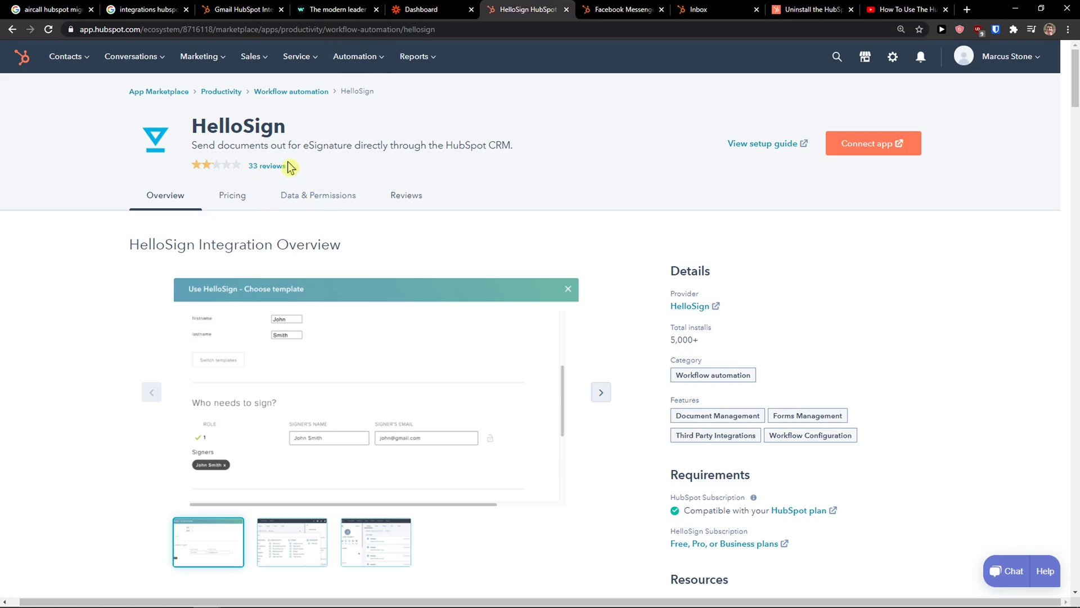
{"action": "left_click", "coordinate": [427, 10]}
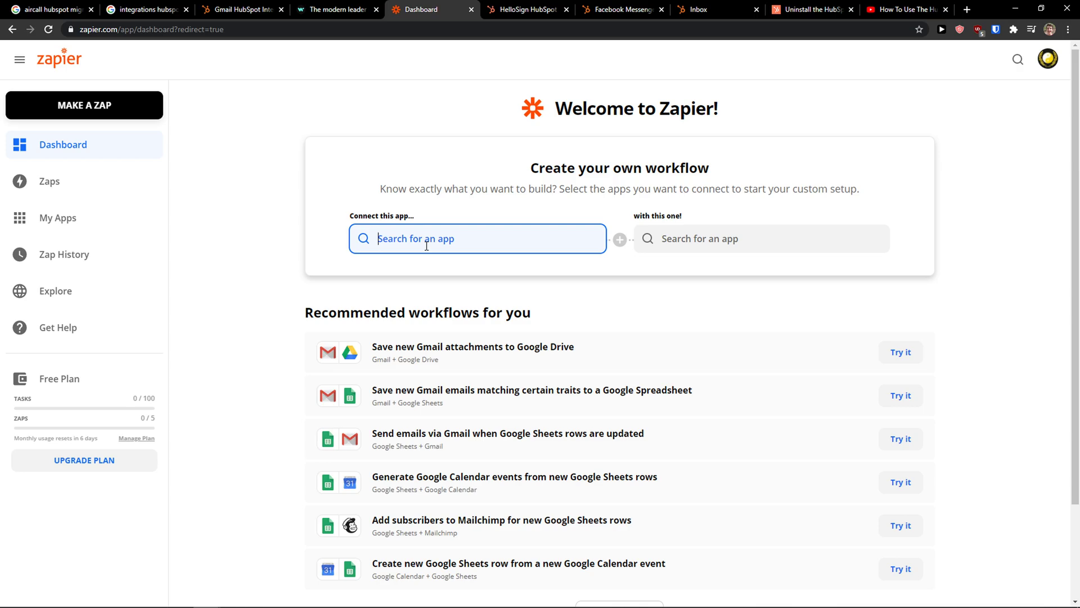
Step: Pair HubSpot with HelloSign in the 'Connect this app… with this one!' workflow builder
{"action": "type", "text": "hubs"}
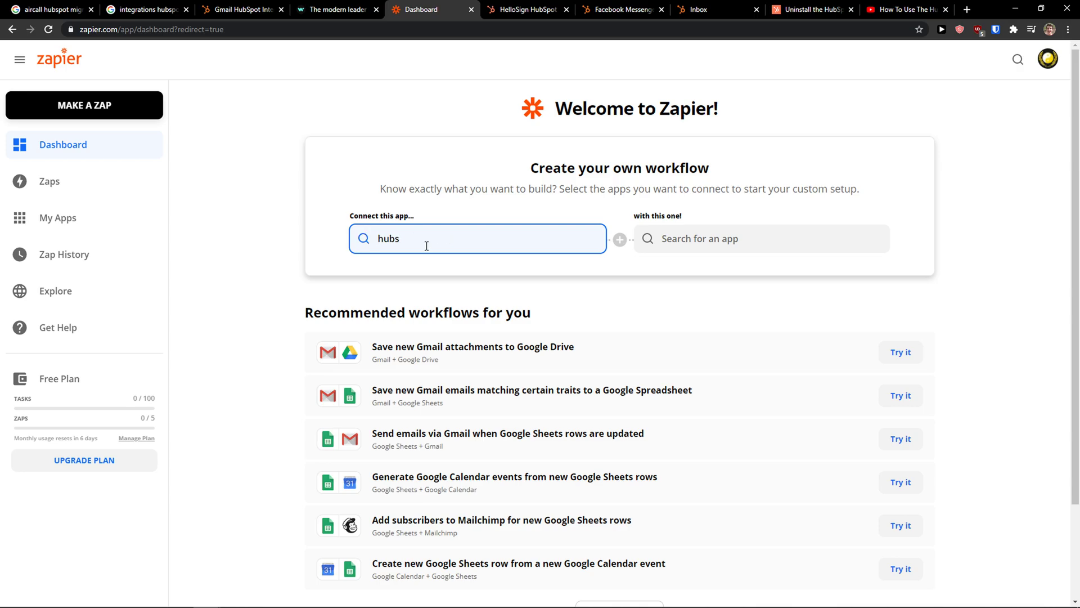
{"action": "type", "text": "HubSpot"}
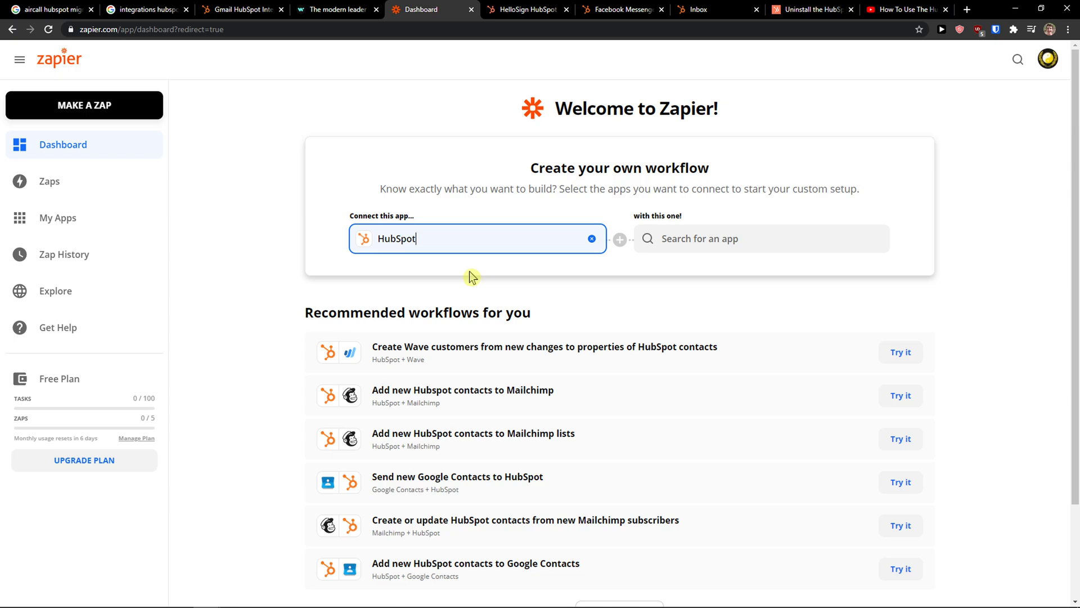
{"action": "left_click", "coordinate": [760, 239]}
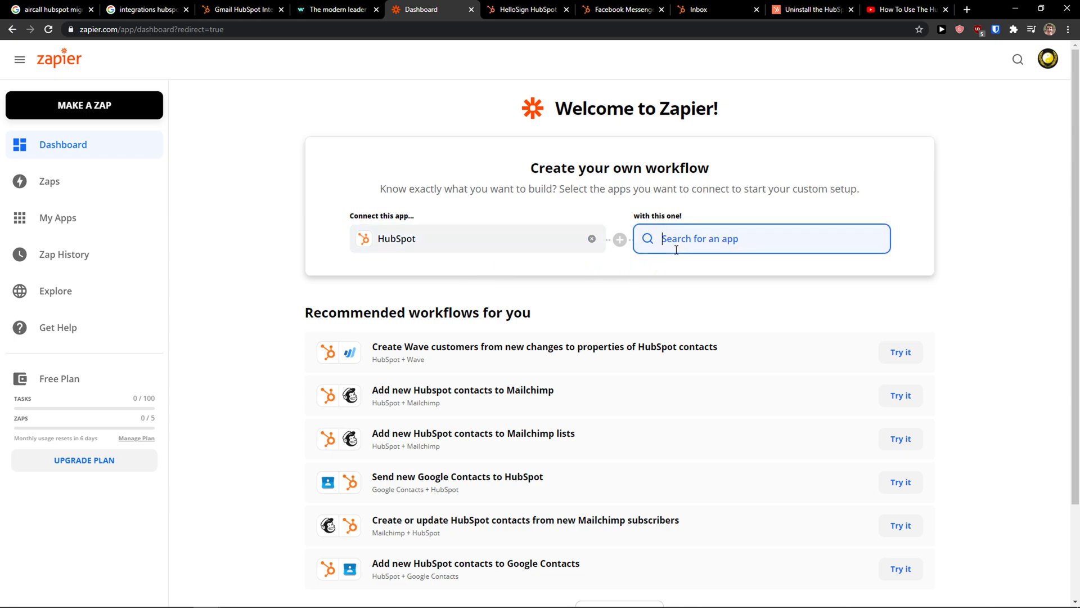
{"action": "type", "text": "he"}
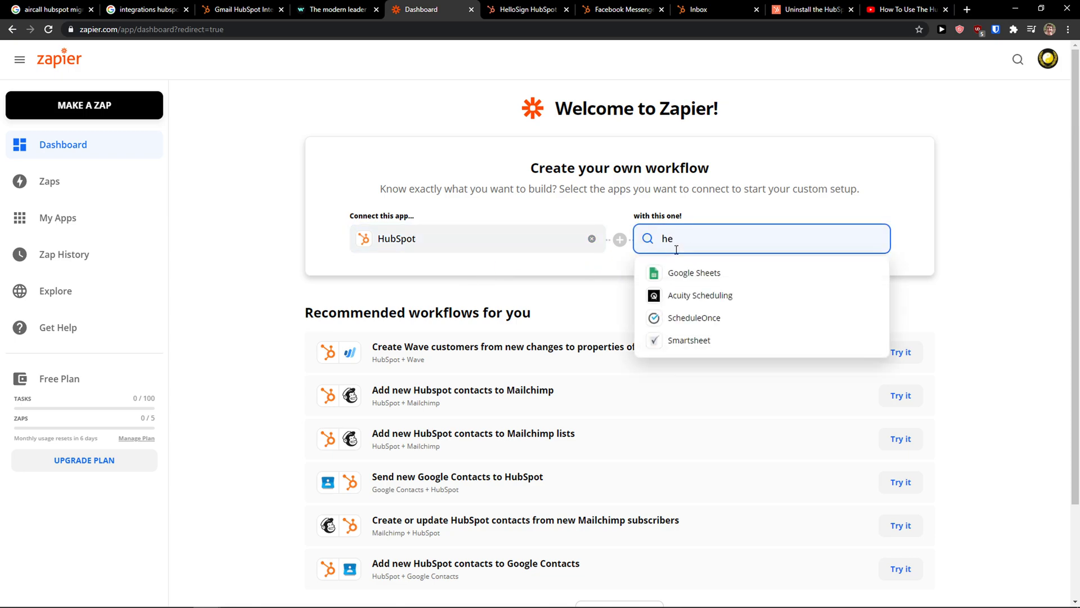
{"action": "type", "text": "HelloSign"}
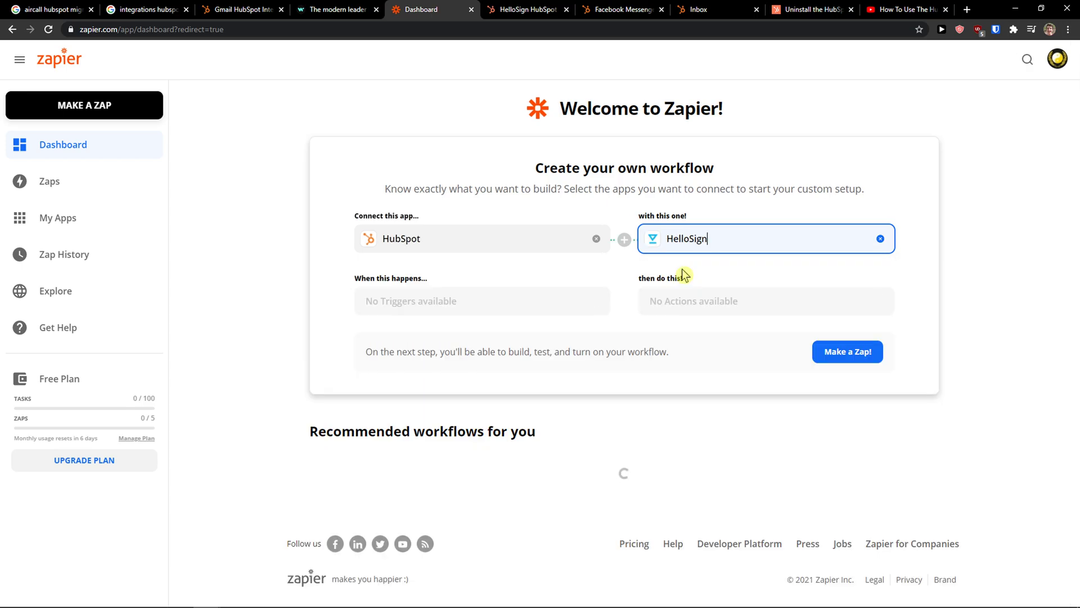
Step: Choose HubSpot New Deal as the trigger and HelloSign Send Signature Request From Template as the action
{"action": "left_click", "coordinate": [475, 300]}
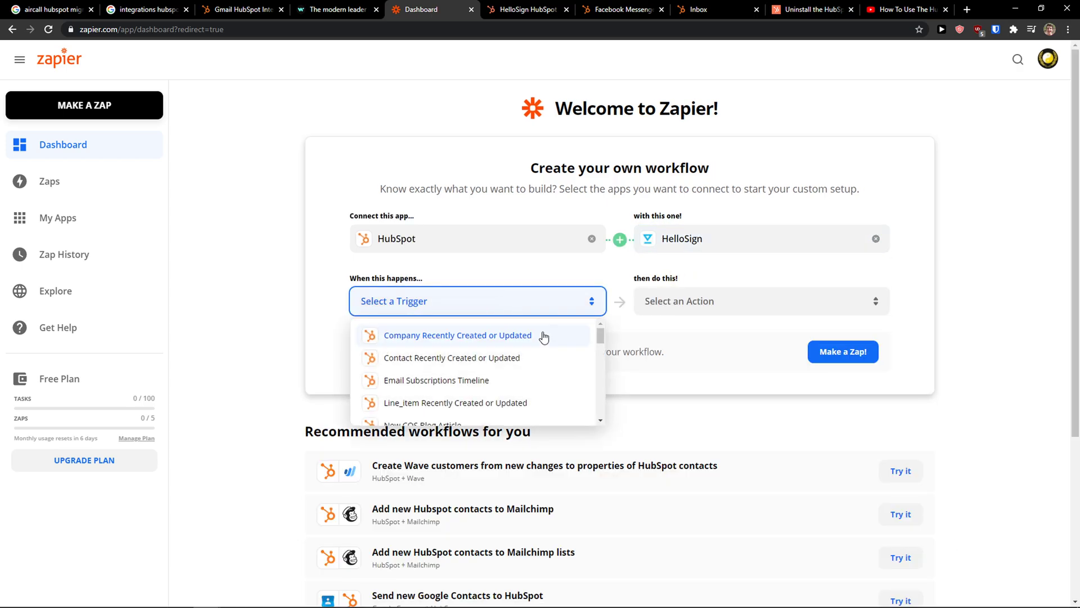
{"action": "scroll", "scroll_direction": "down", "scroll_amount": 3}
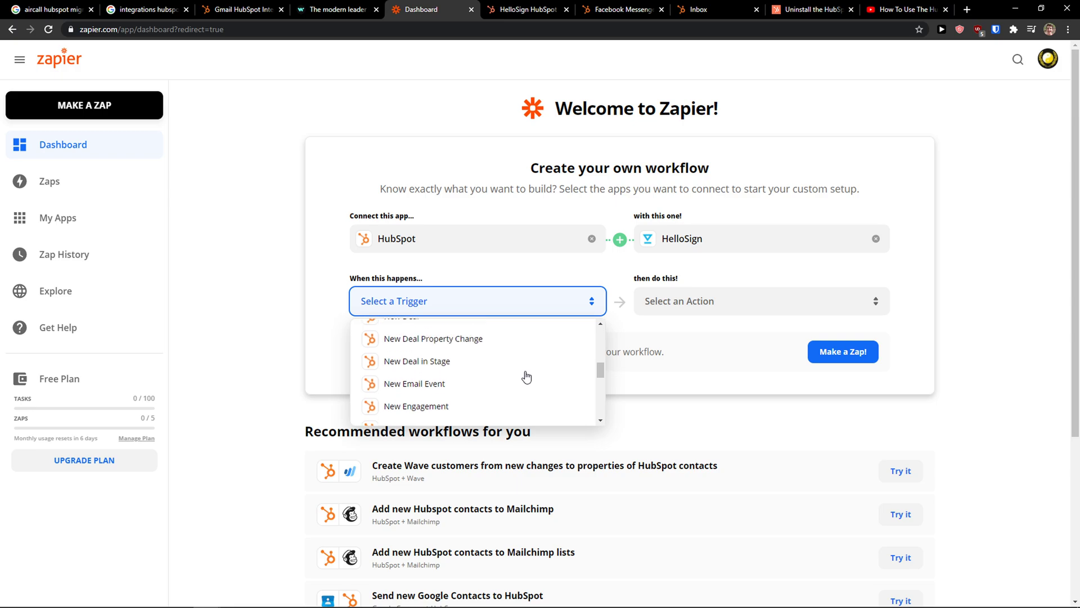
{"action": "left_click", "coordinate": [400, 319]}
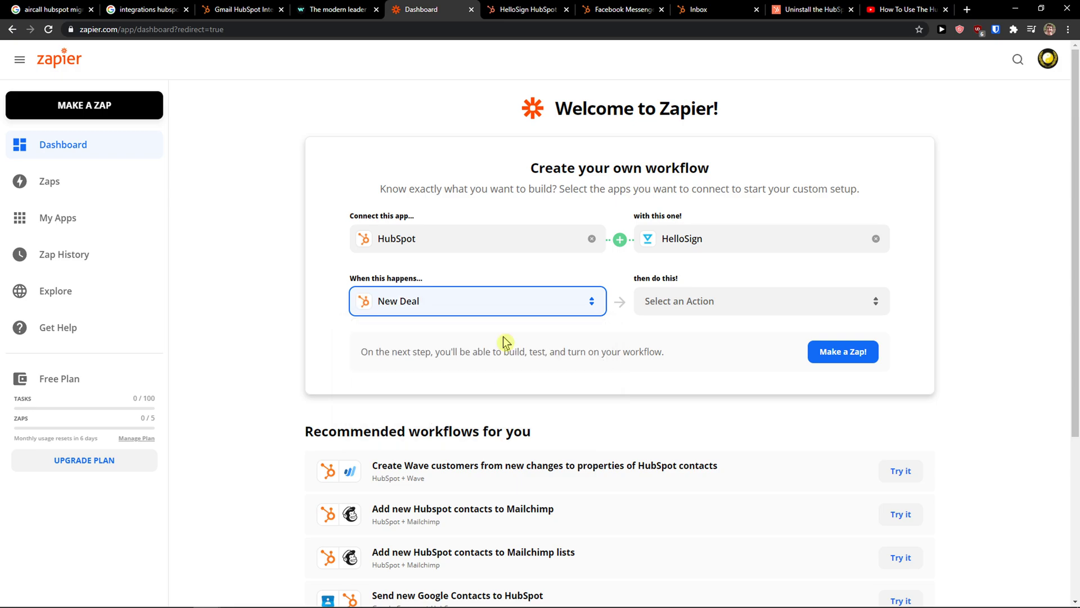
{"action": "left_click", "coordinate": [758, 301]}
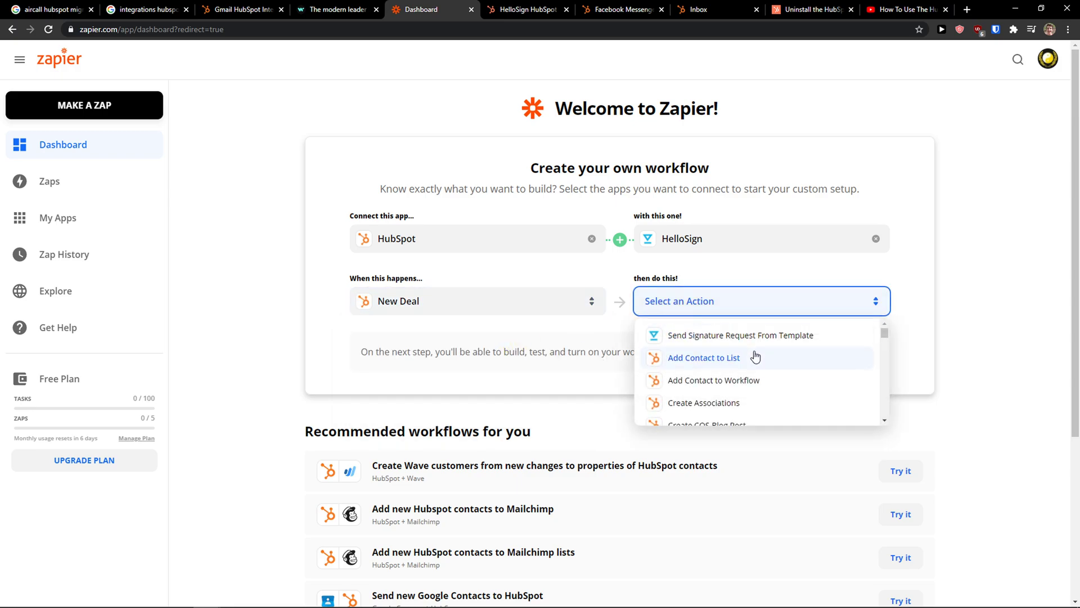
{"action": "scroll", "scroll_direction": "down", "scroll_amount": 3}
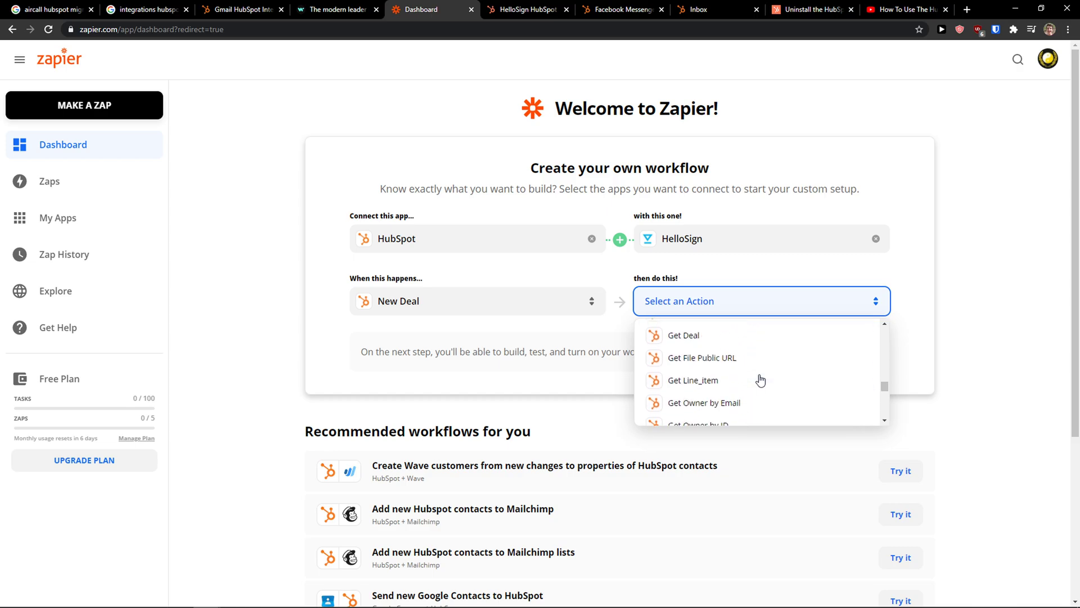
{"action": "scroll", "scroll_direction": "down", "scroll_amount": 3}
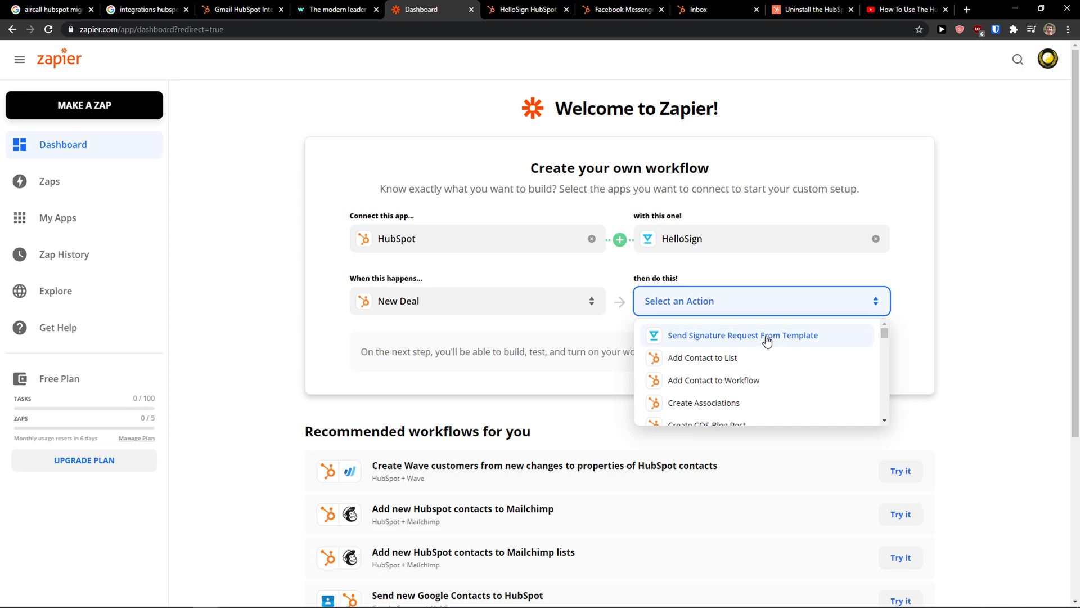
{"action": "left_click", "coordinate": [743, 335]}
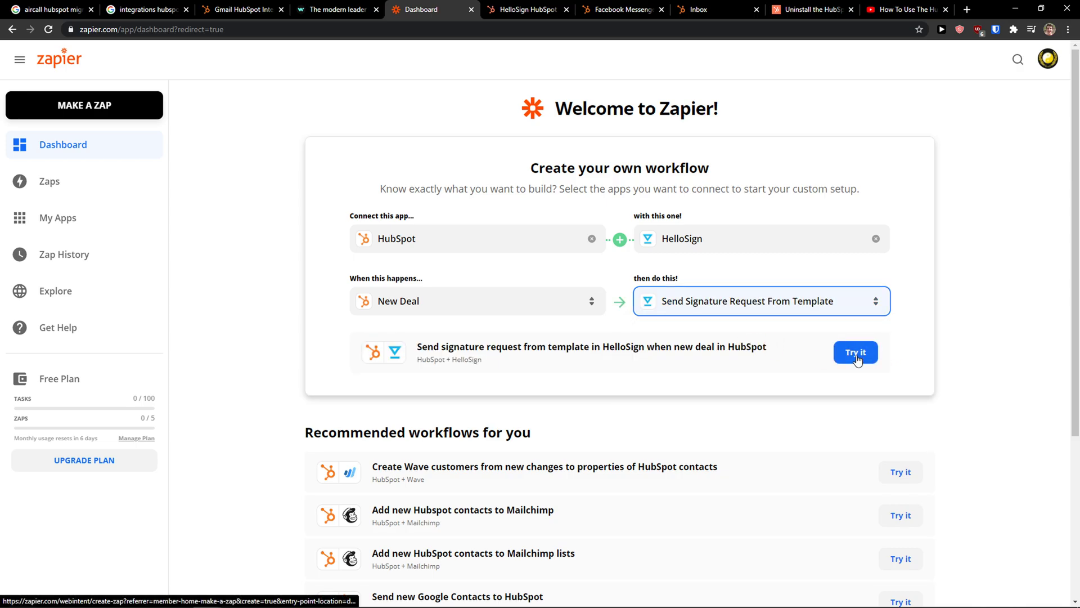
Step: Start building the HubSpot-to-HelloSign Zap via Try it
{"action": "left_click", "coordinate": [855, 352]}
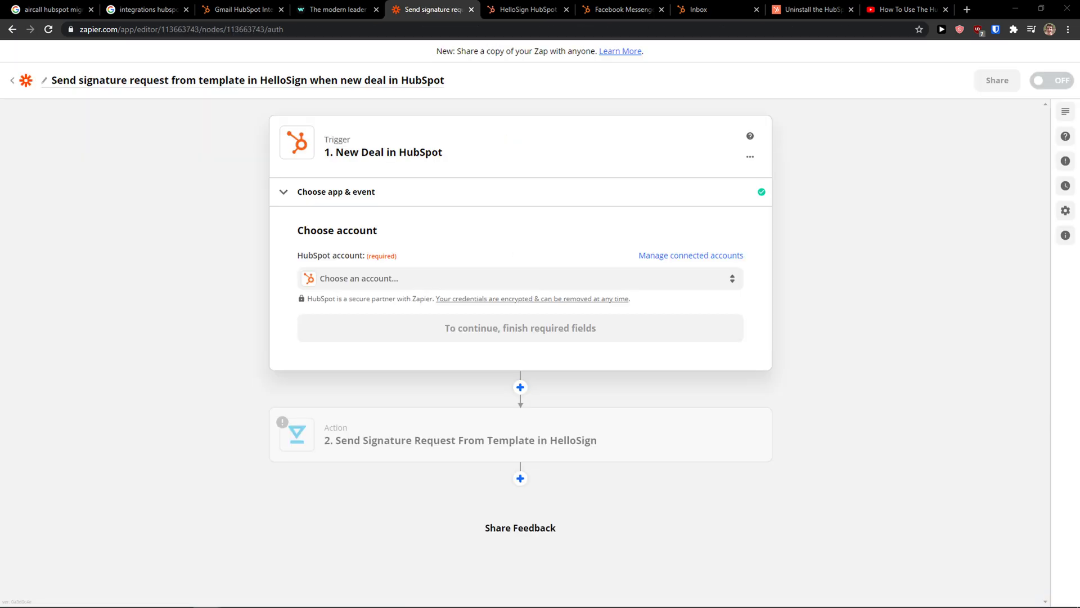
Step: Connect the HubSpot account to the New Deal trigger and continue to the trigger test
{"action": "left_click", "coordinate": [520, 278]}
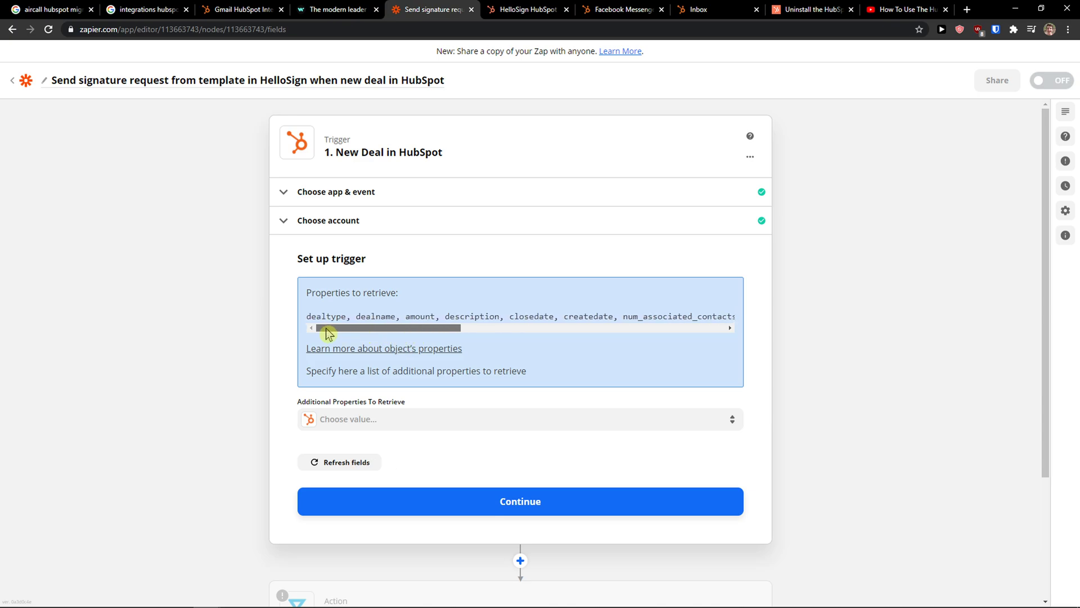
{"action": "left_click", "coordinate": [520, 501]}
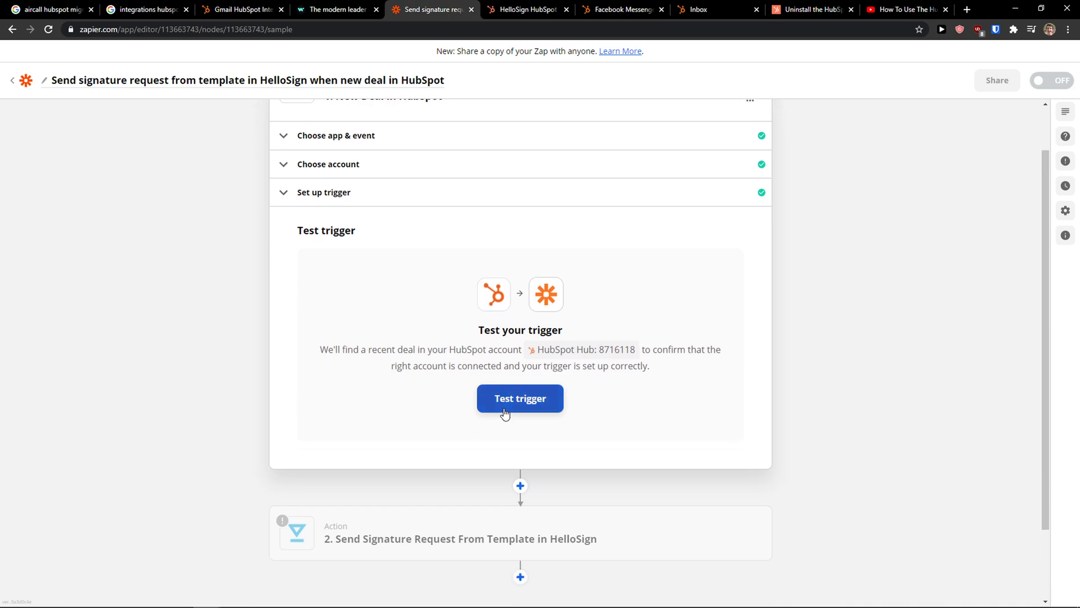
Step: Test the New Deal trigger, then skip the test so an example deal supplies sample data
{"action": "left_click", "coordinate": [520, 398]}
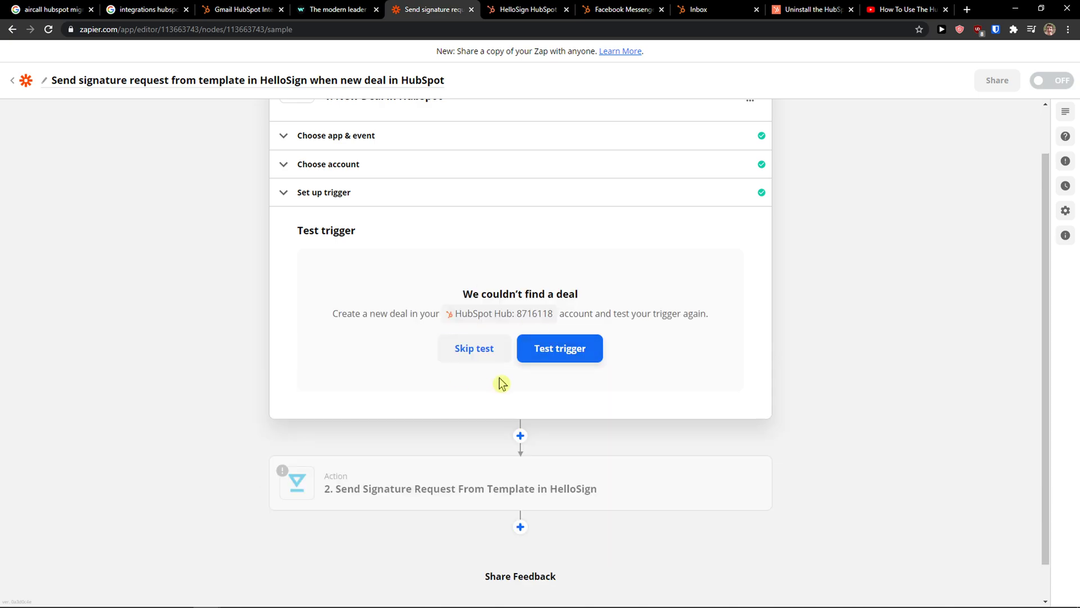
{"action": "left_click", "coordinate": [474, 348]}
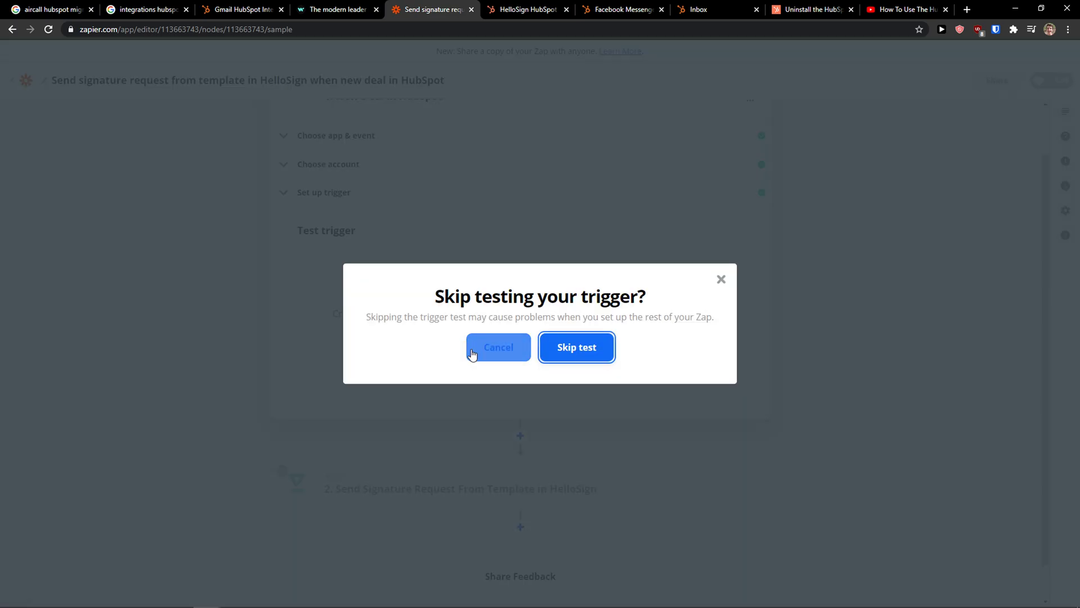
{"action": "left_click", "coordinate": [576, 346]}
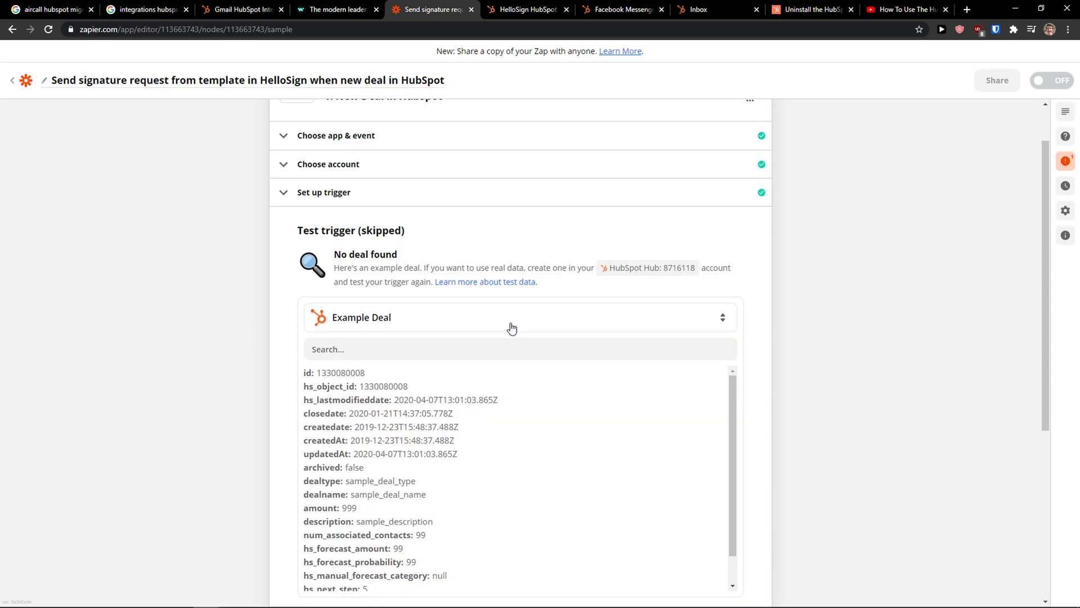
{"action": "mouse_move", "coordinate": [312, 339]}
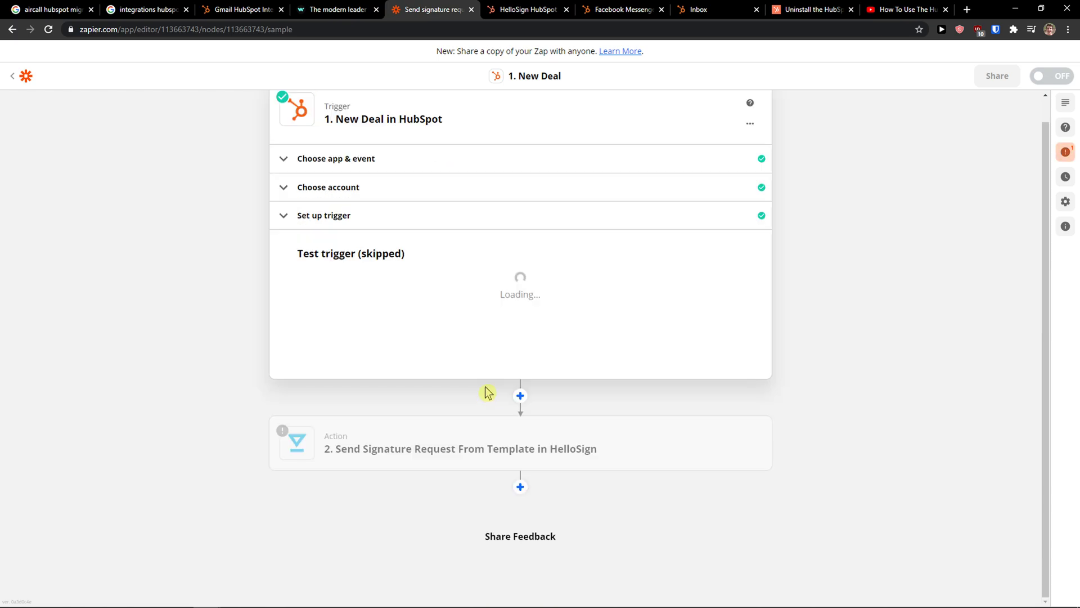
Step: Confirm HelloSign's Send Signature Request From Template as the action event and continue
{"action": "left_click", "coordinate": [459, 449]}
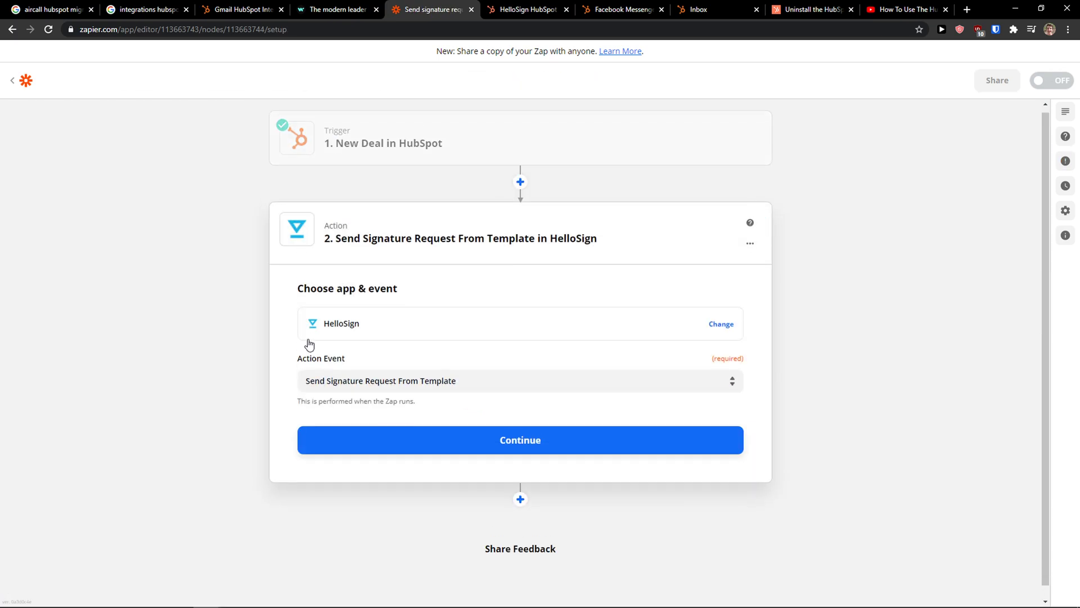
{"action": "left_click", "coordinate": [520, 381]}
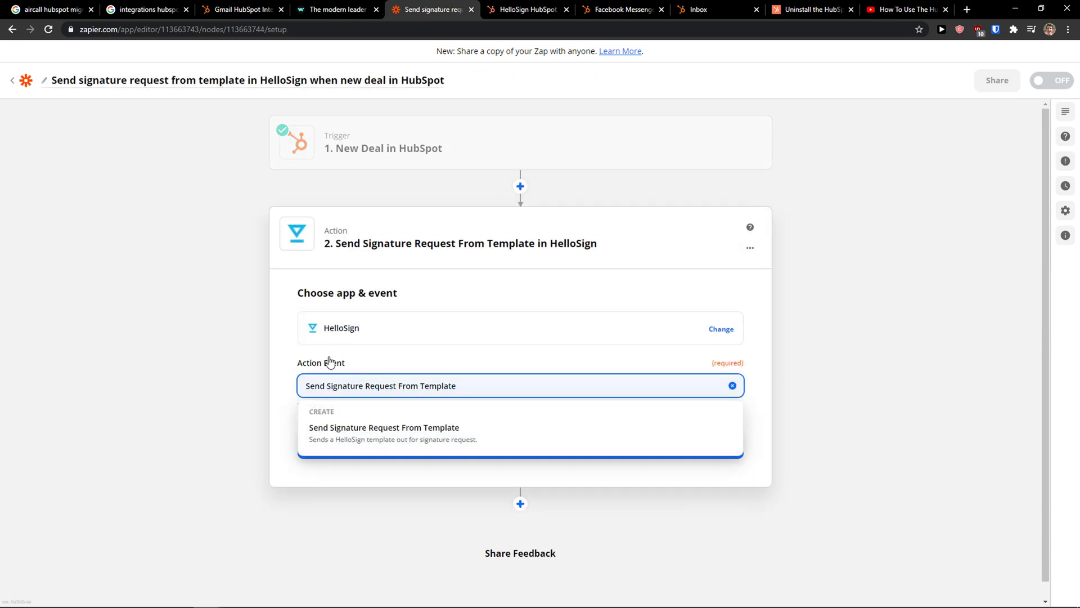
{"action": "left_click", "coordinate": [383, 428]}
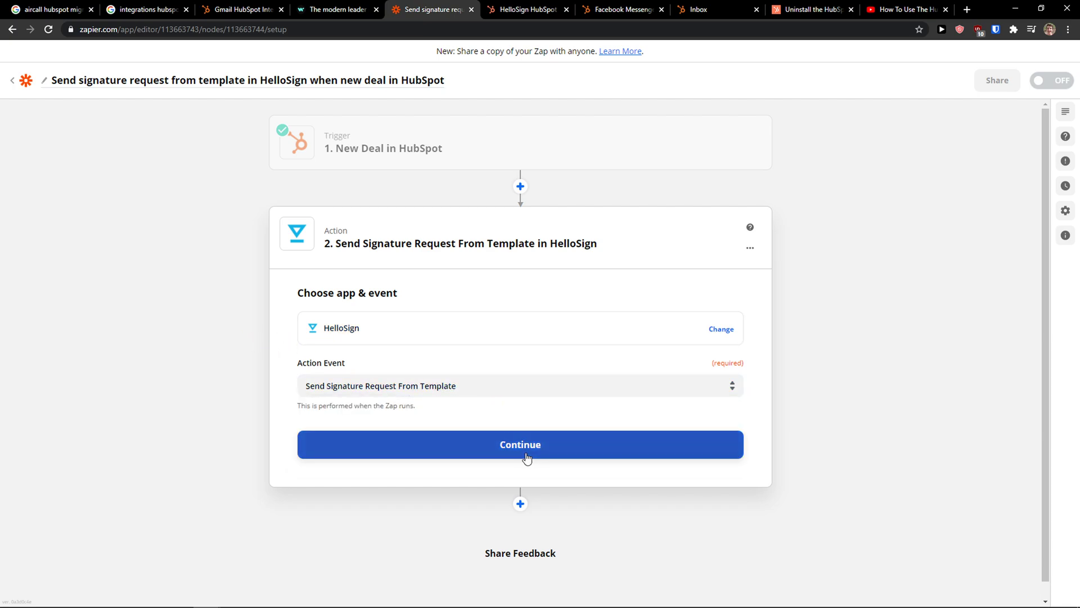
{"action": "left_click", "coordinate": [520, 443]}
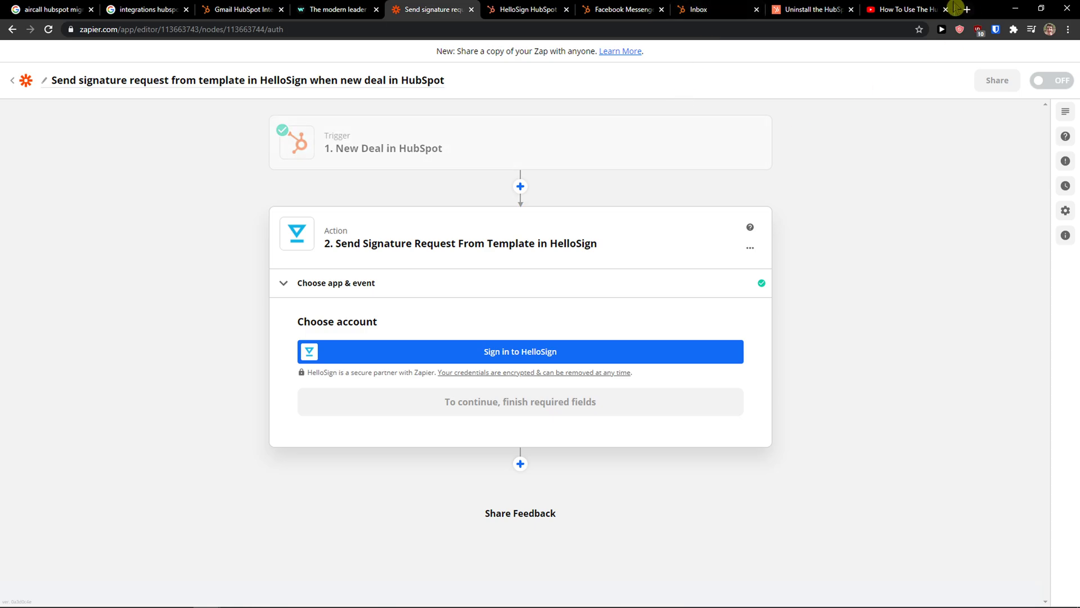
{"action": "left_click", "coordinate": [905, 10]}
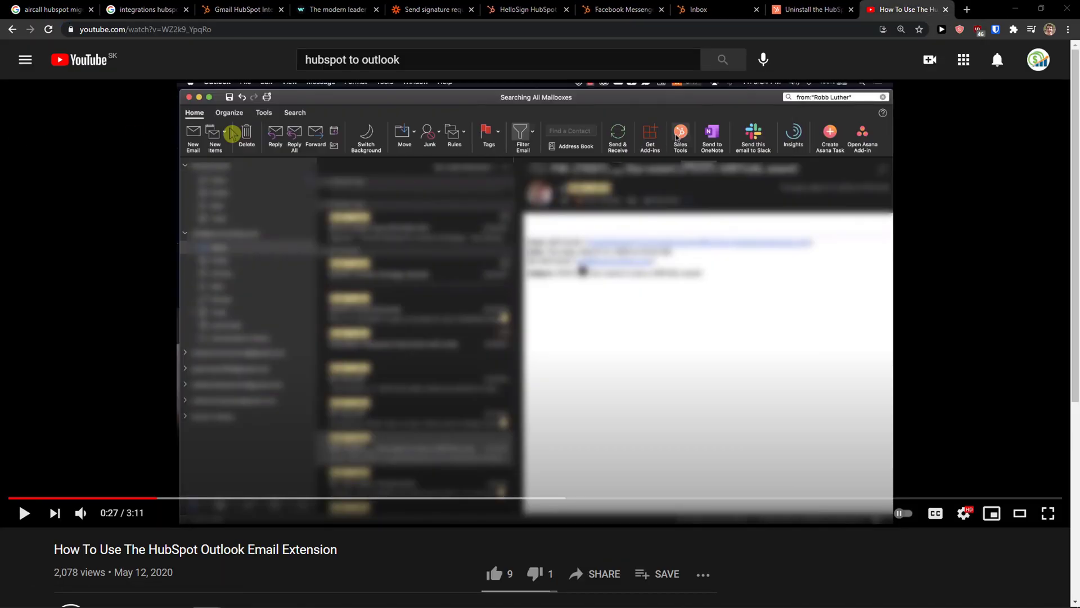
Step: Return from the YouTube video to the Zap editor's HelloSign account step
{"action": "left_click", "coordinate": [427, 10]}
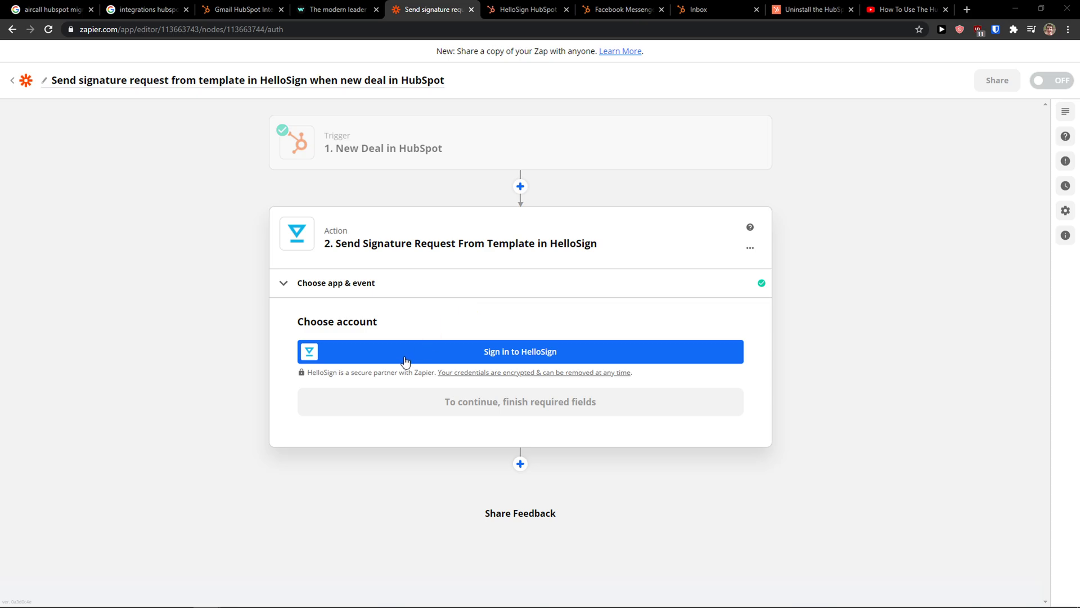
Step: Bring up the HelloSign sign-in window, cancel it, and return to the HubSpot HelloSign listing
{"action": "left_click", "coordinate": [520, 351]}
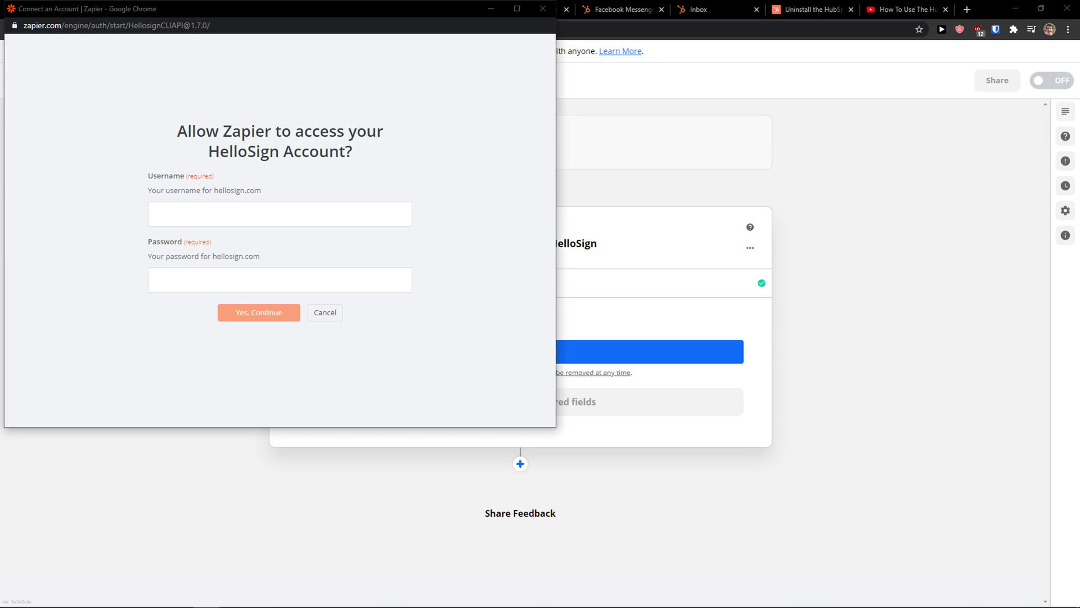
{"action": "left_click", "coordinate": [324, 312]}
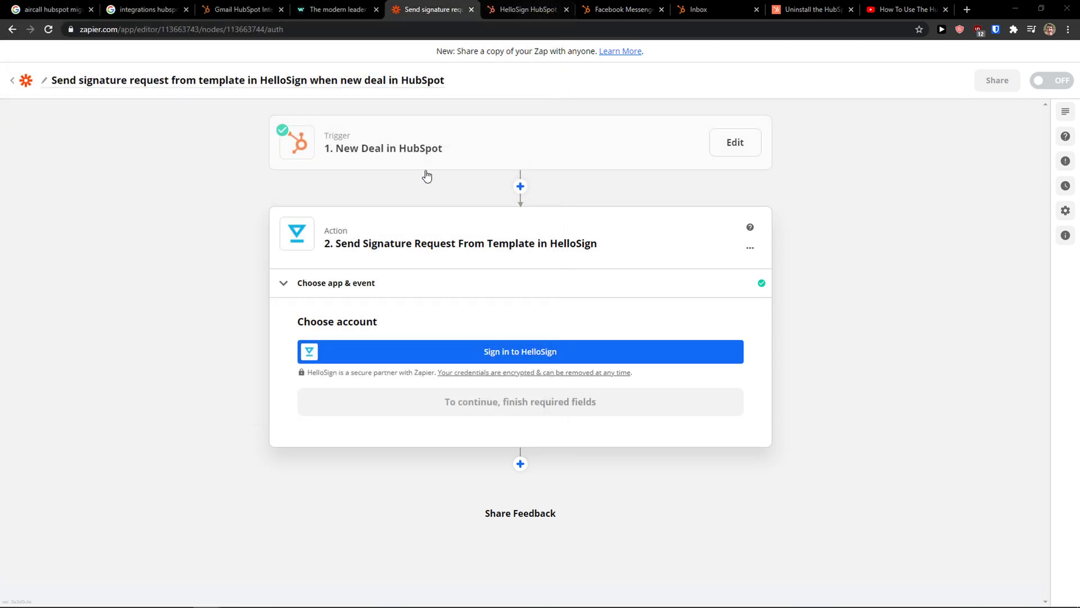
{"action": "left_click", "coordinate": [526, 11]}
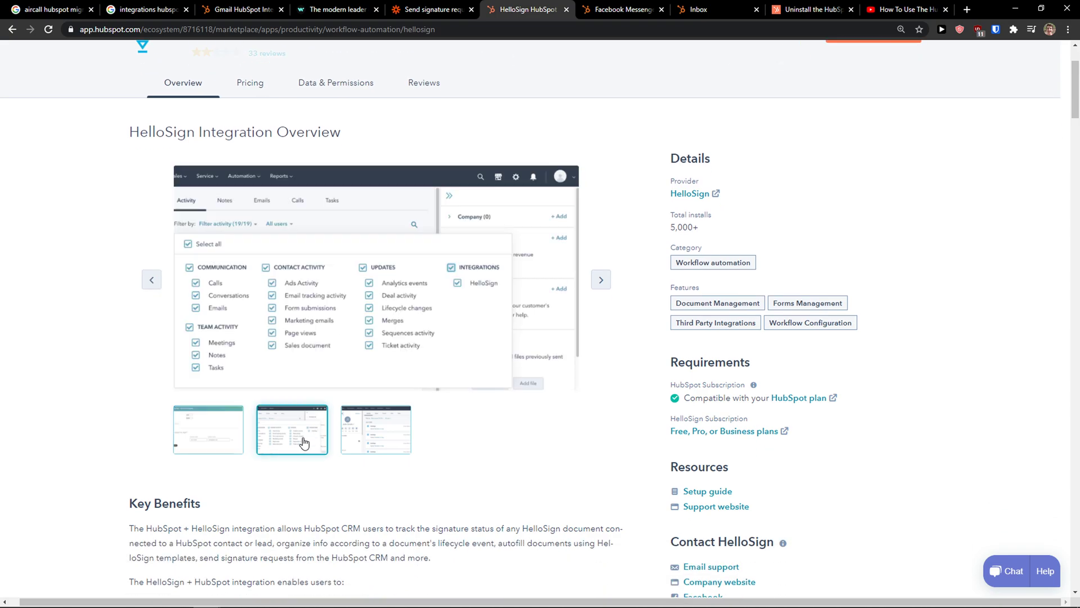
Step: View the third overview screenshot and scroll through the HelloSign listing's key benefits
{"action": "left_click", "coordinate": [376, 429]}
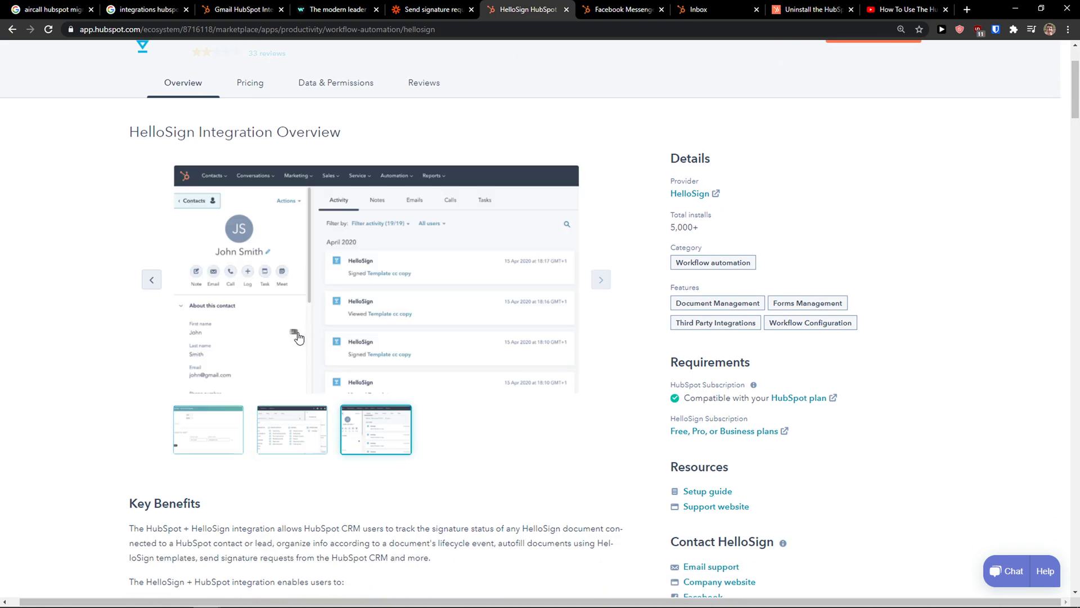
{"action": "scroll", "scroll_direction": "up", "scroll_amount": 3}
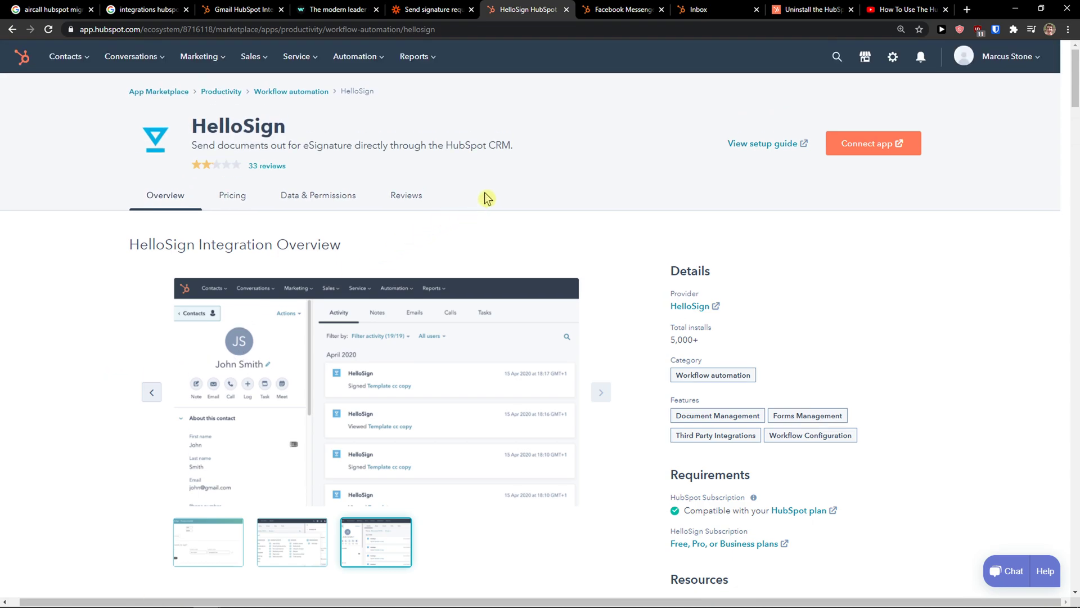
{"action": "mouse_move", "coordinate": [700, 130]}
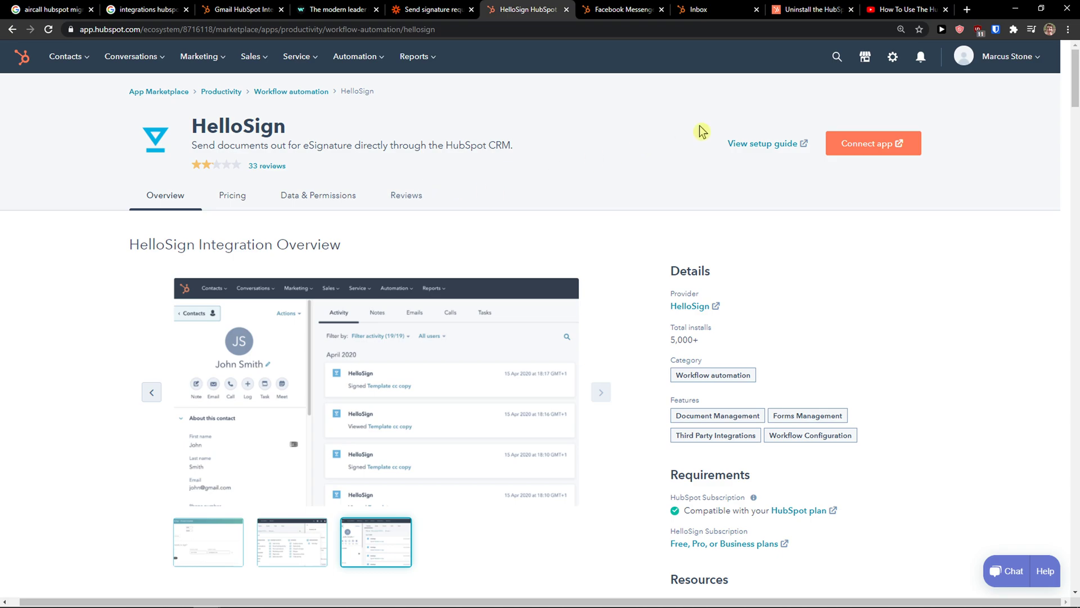
{"action": "mouse_move", "coordinate": [873, 143]}
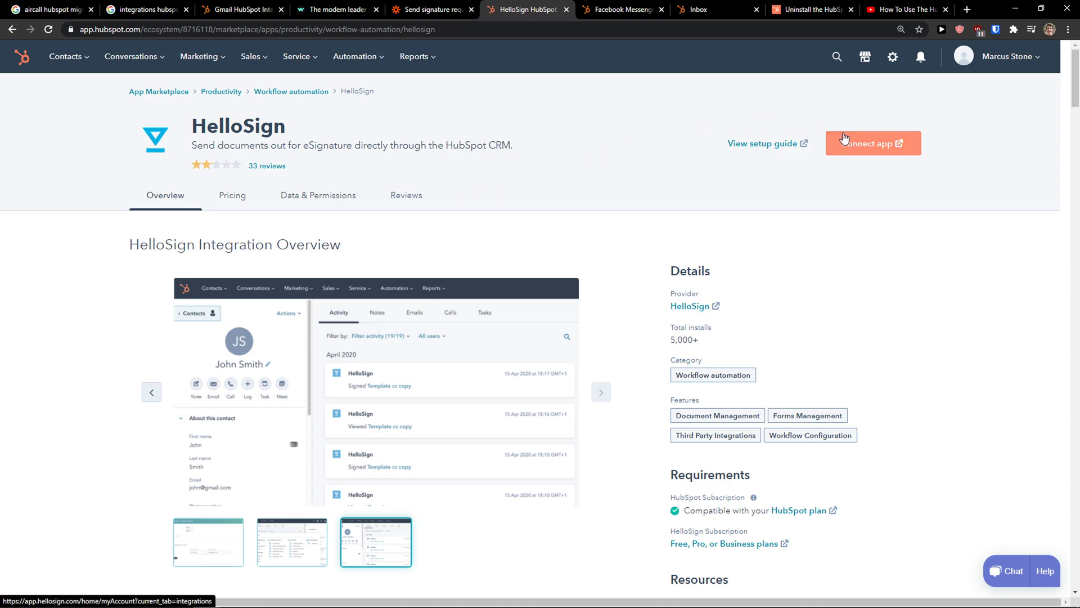
{"action": "mouse_move", "coordinate": [842, 142]}
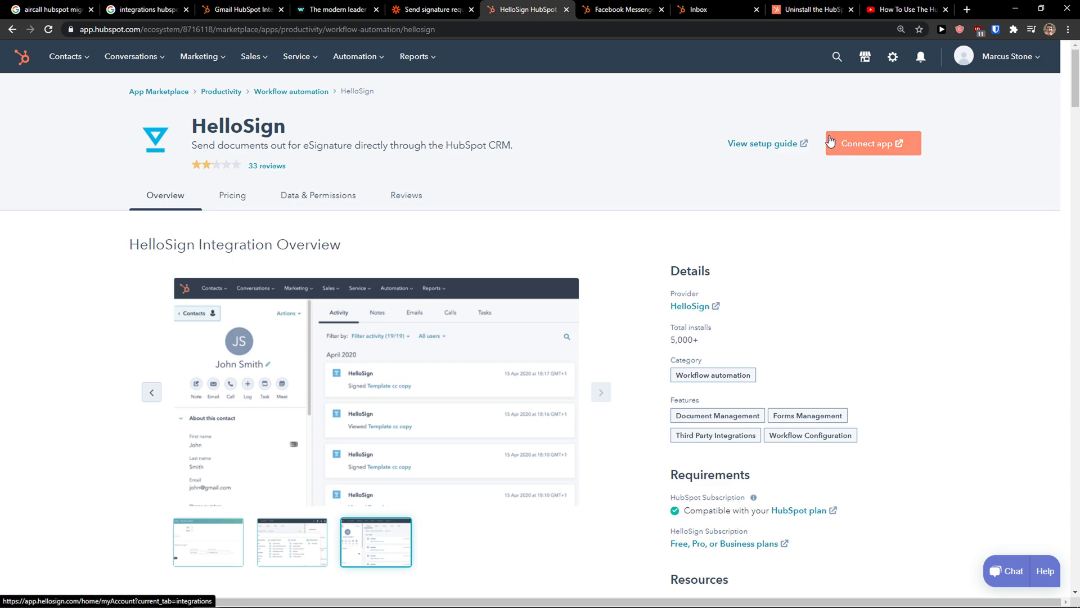
{"action": "scroll", "scroll_direction": "down", "scroll_amount": 3}
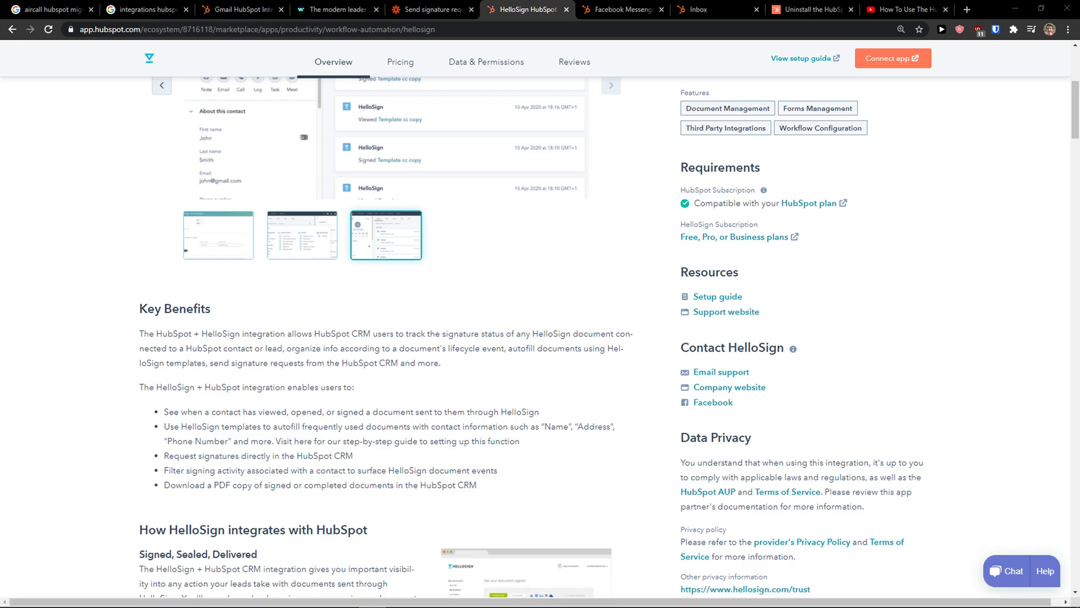
{"action": "scroll", "scroll_direction": "up", "scroll_amount": 3}
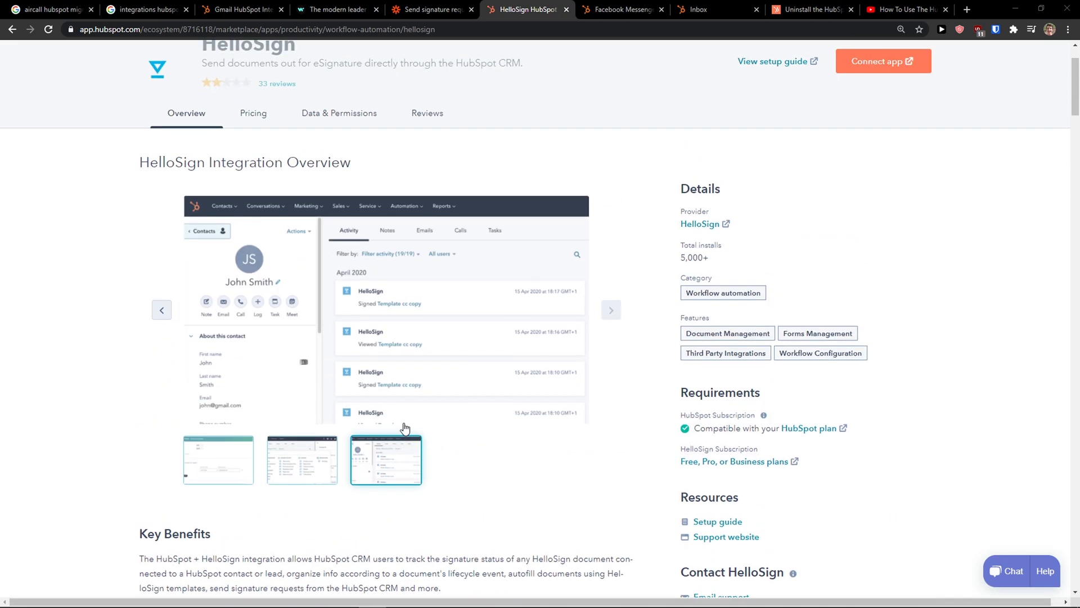
{"action": "mouse_move", "coordinate": [405, 427]}
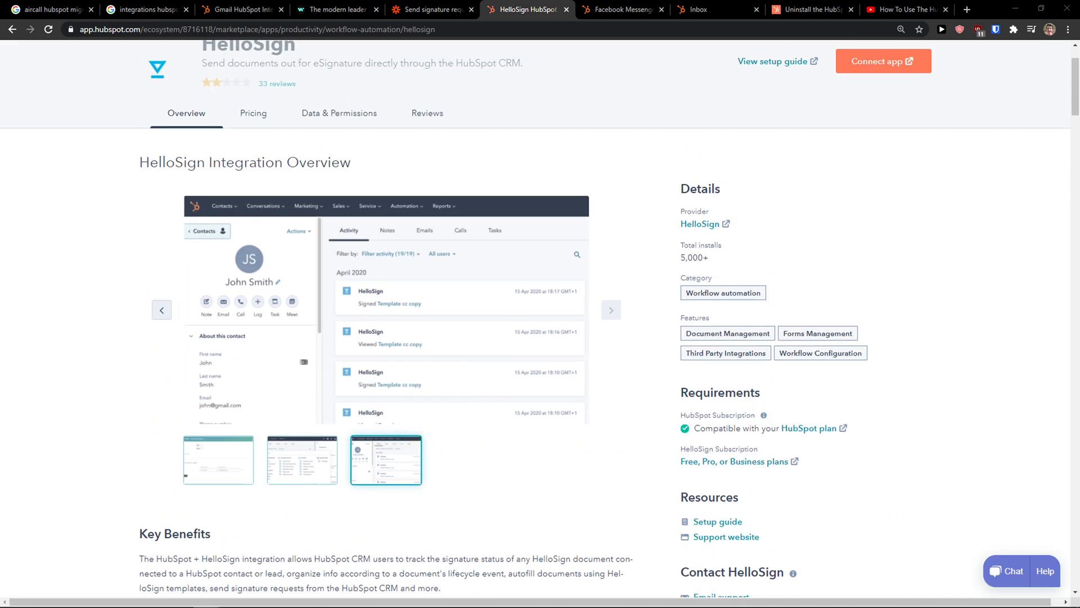